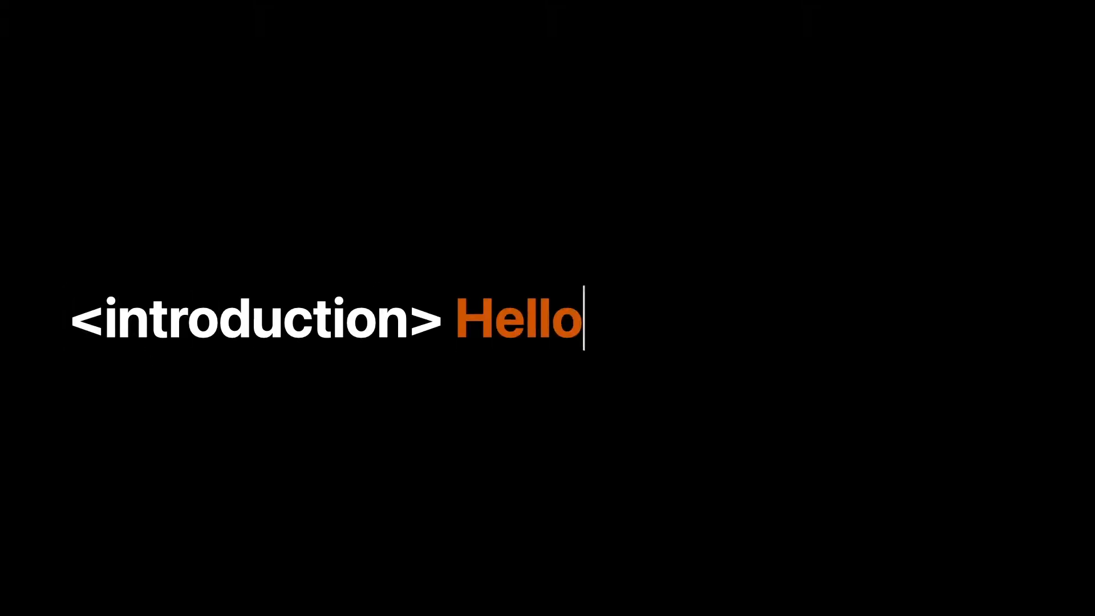
text(</introdu)
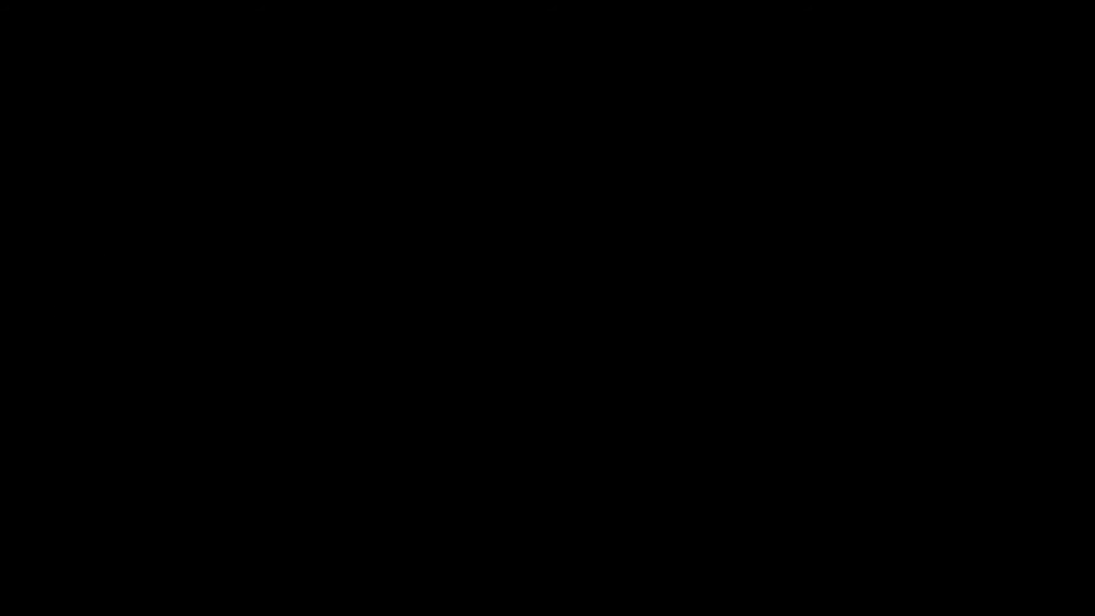
text(APNs and MDM)
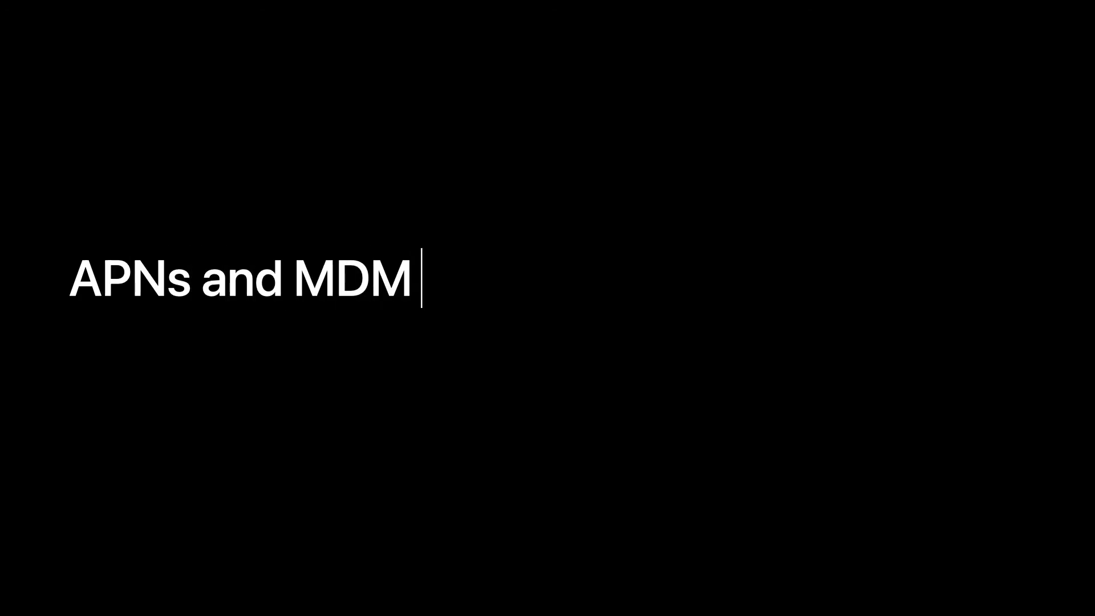
text(work seamlessly to)
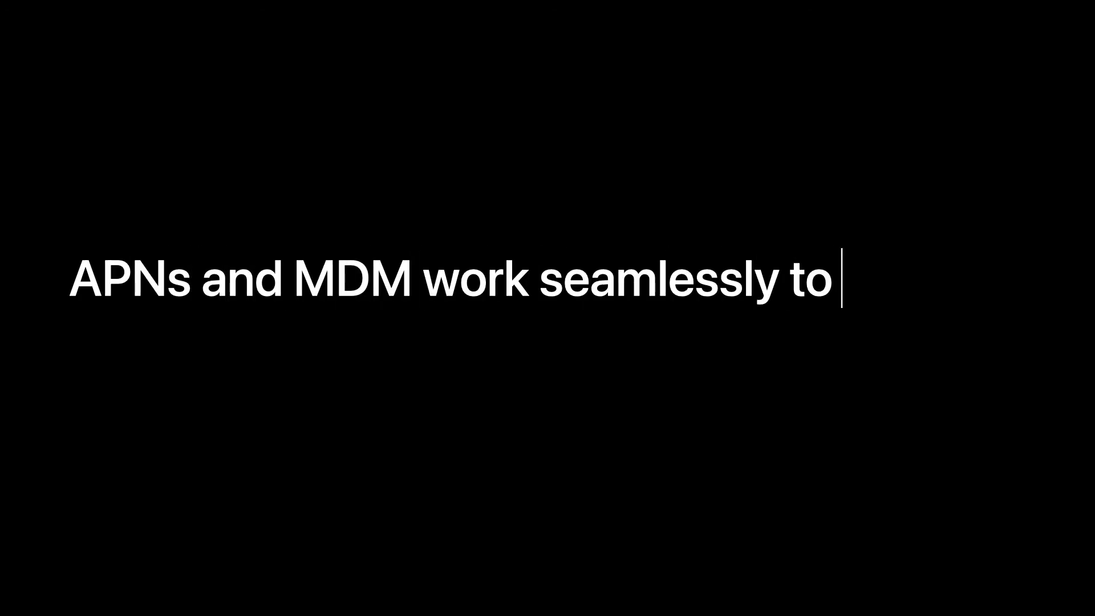
text(help you manage)
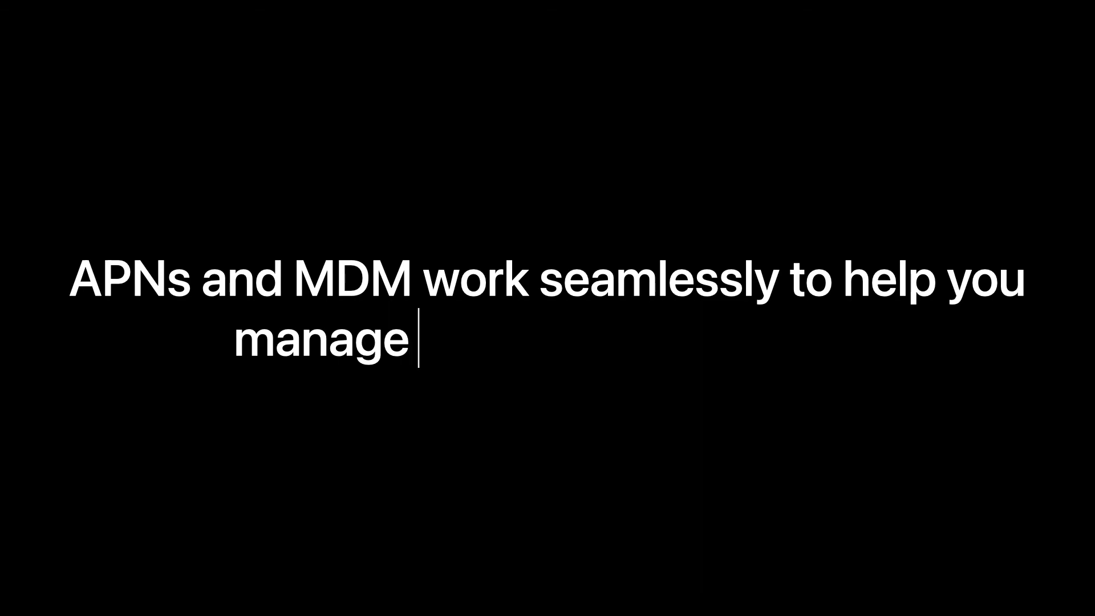
text(your fleet of devices.)
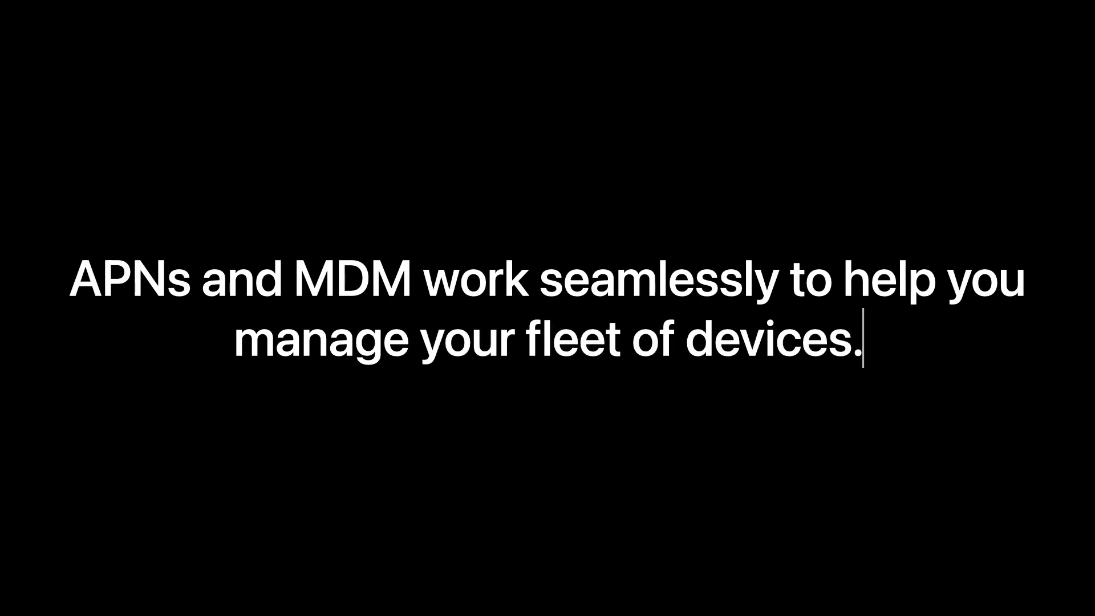